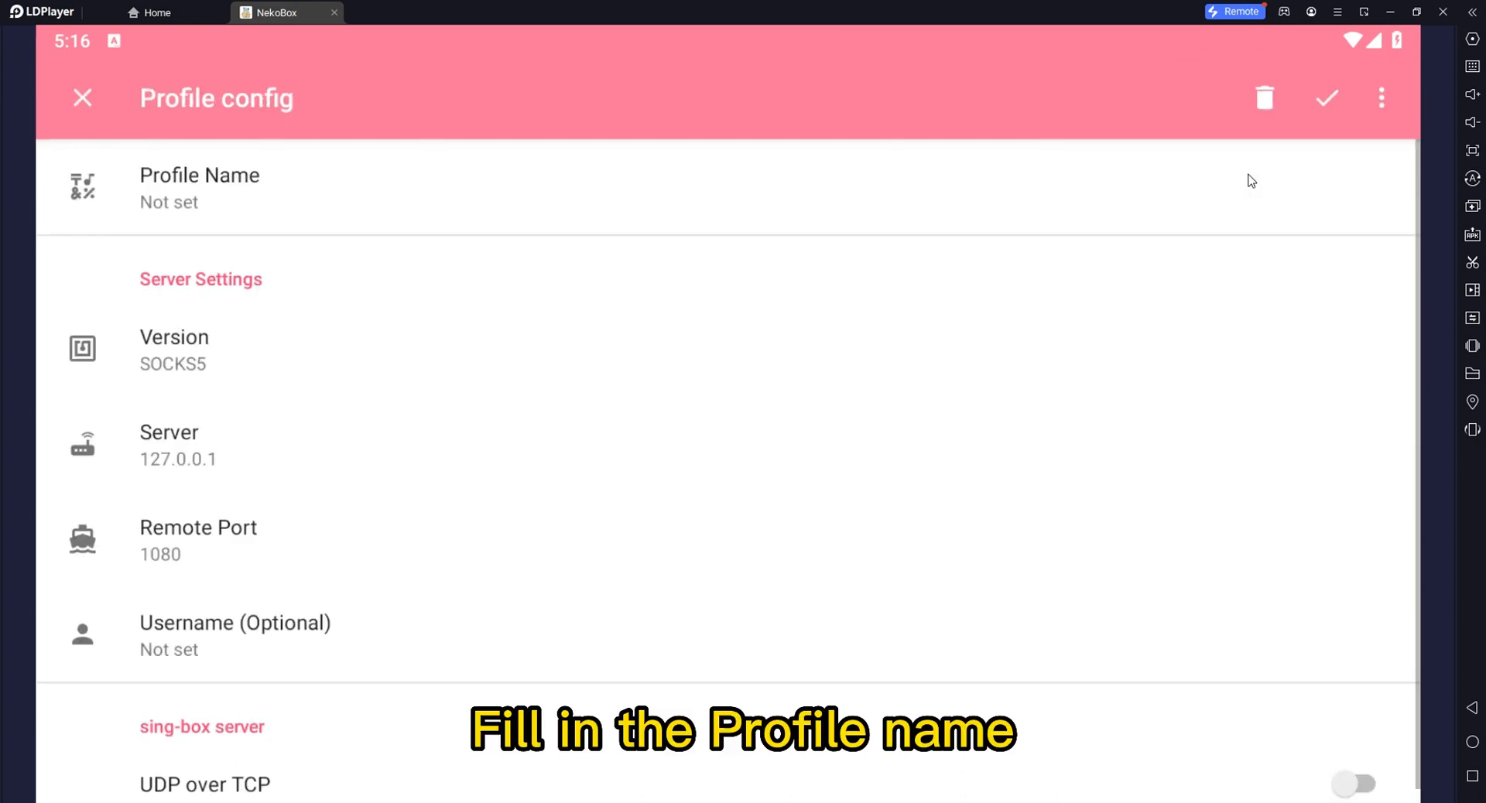
Name the new SOCKS5 proxy profile in NekoBox's Profile config screen
left_click(156, 12)
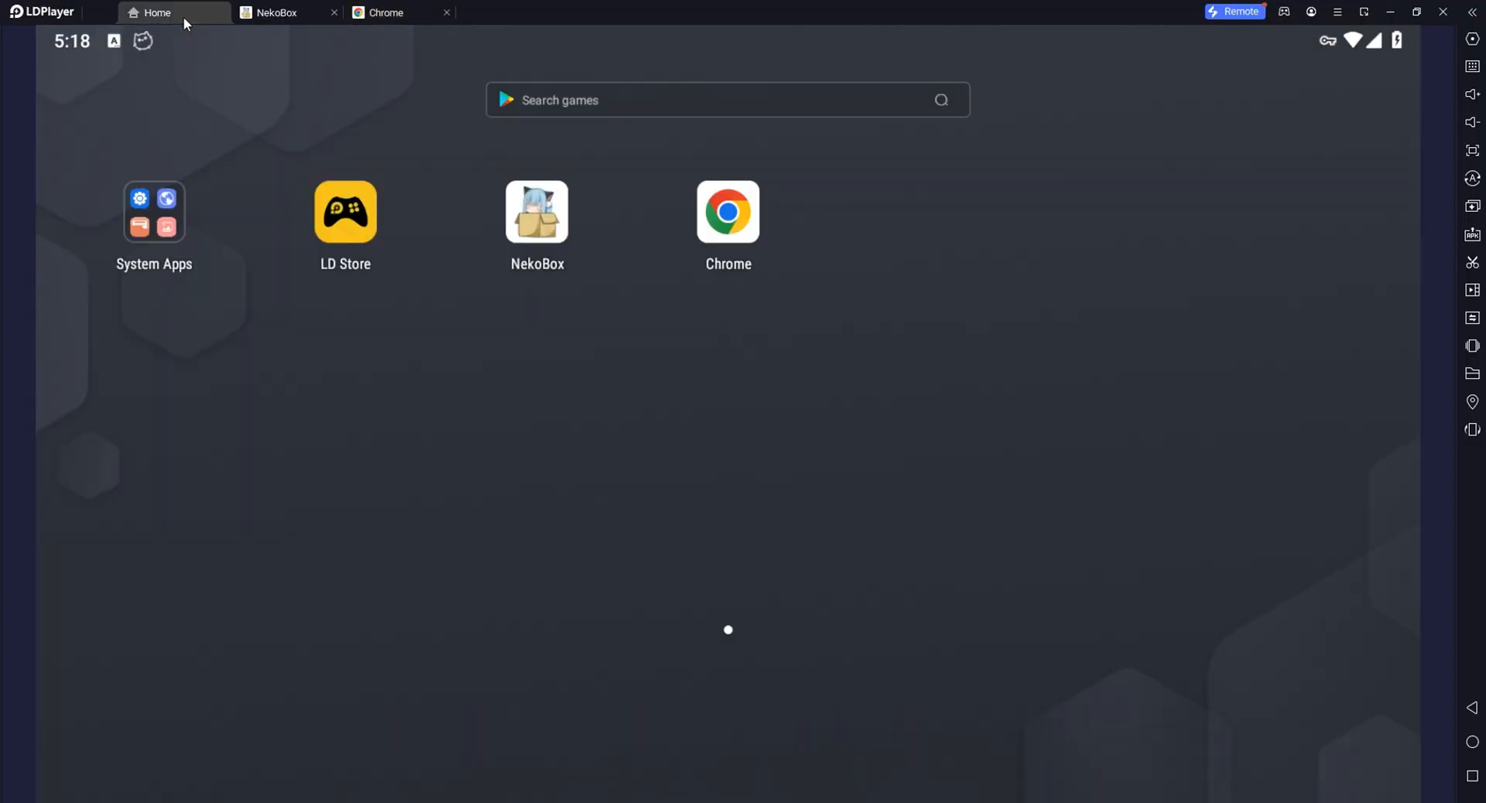